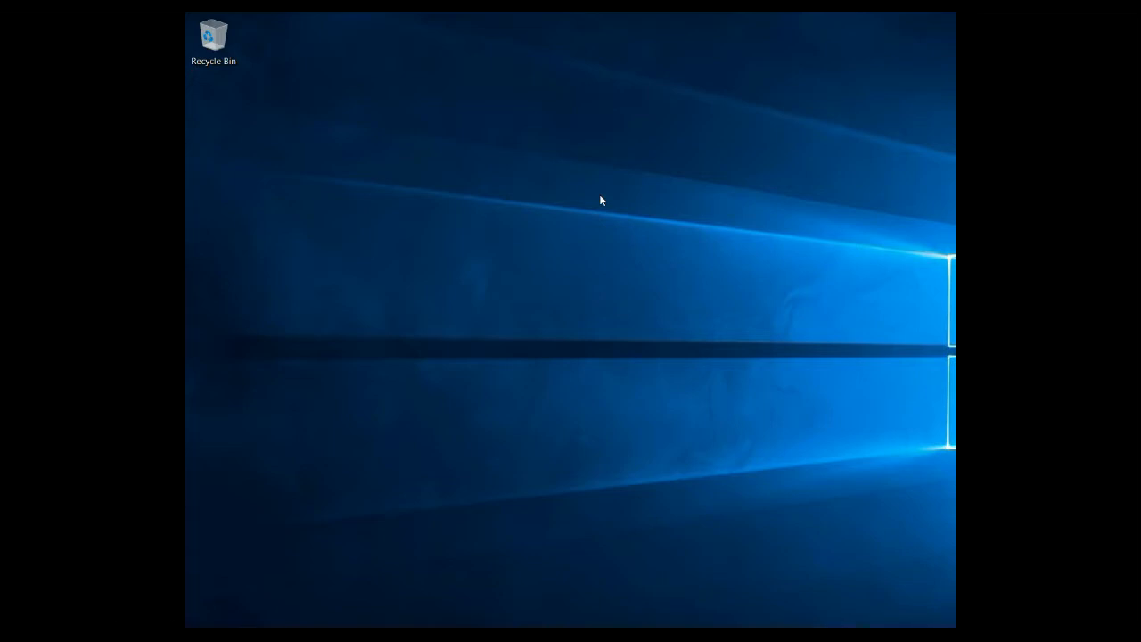
mouse_move(936, 135)
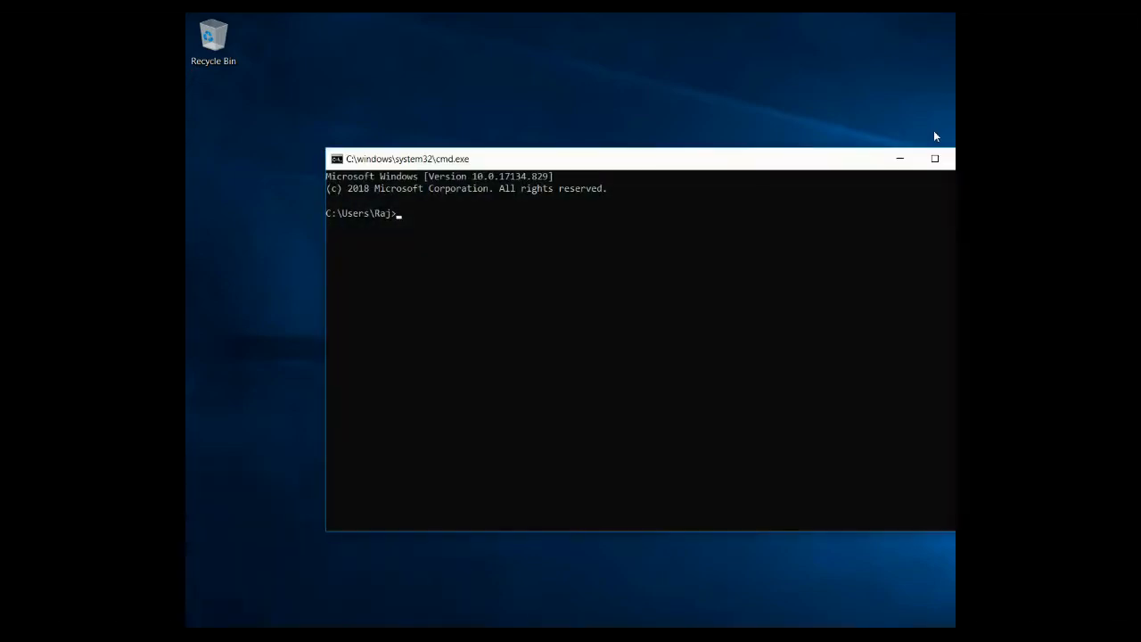
- Change to the Desktop, then create and enter a 'hello' folder with mkdir hello && cd hello
type("dektop")
type("cd desktop")
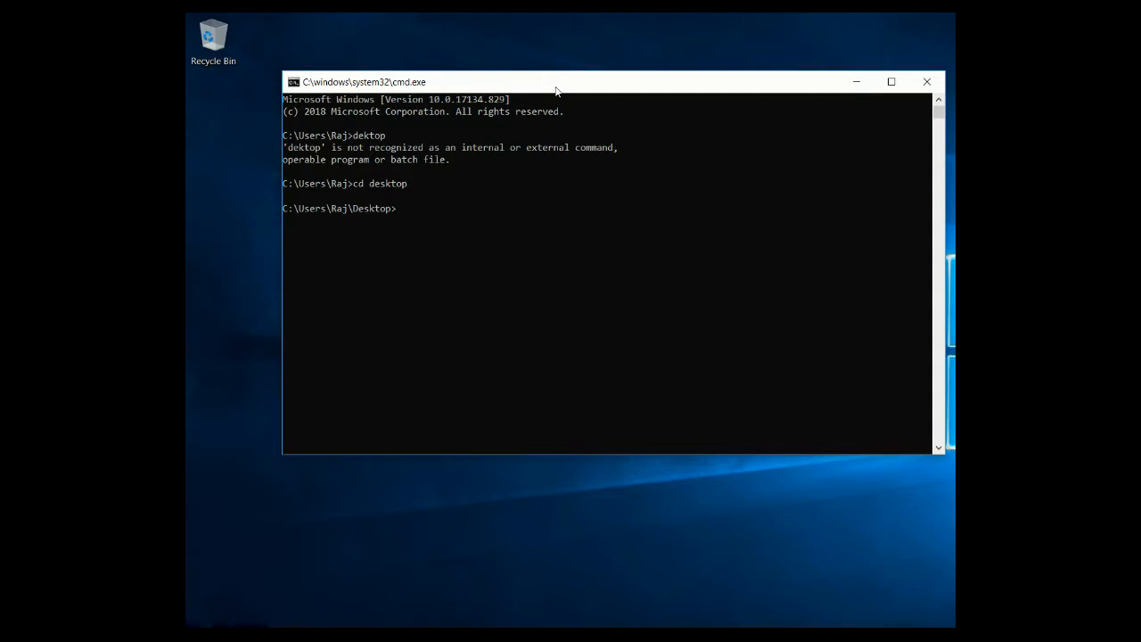
type("mk")
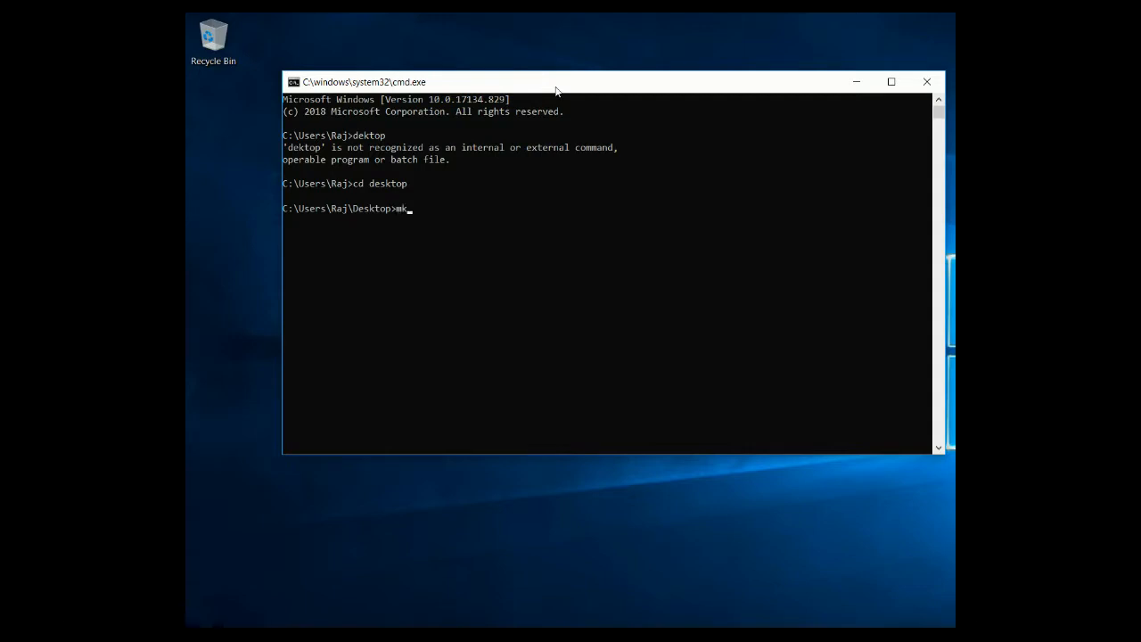
type("dir")
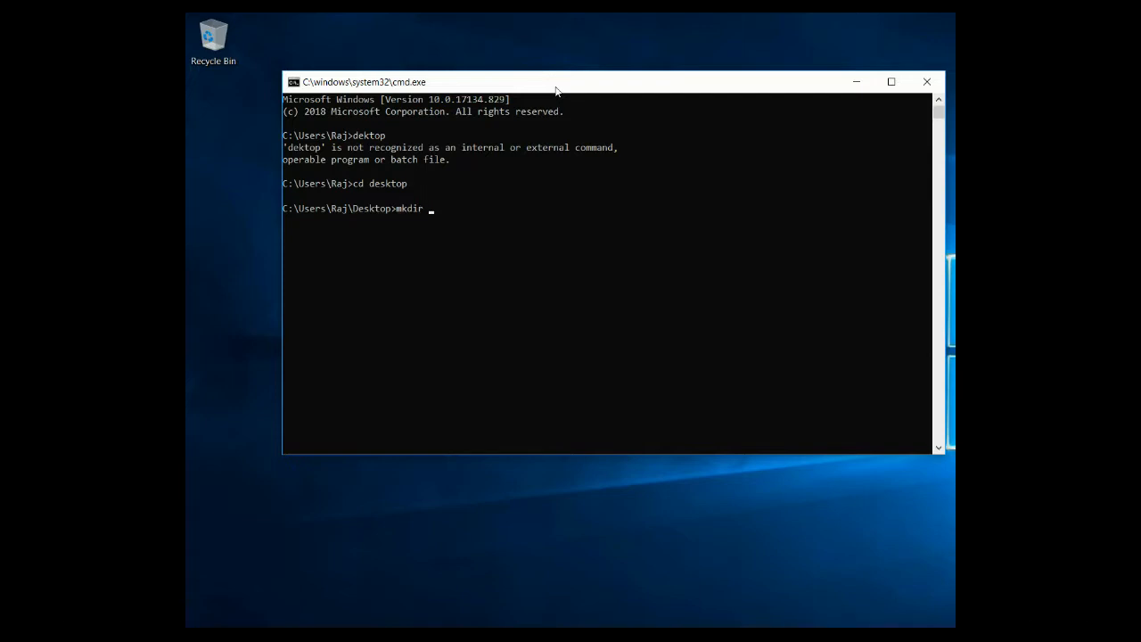
type("he")
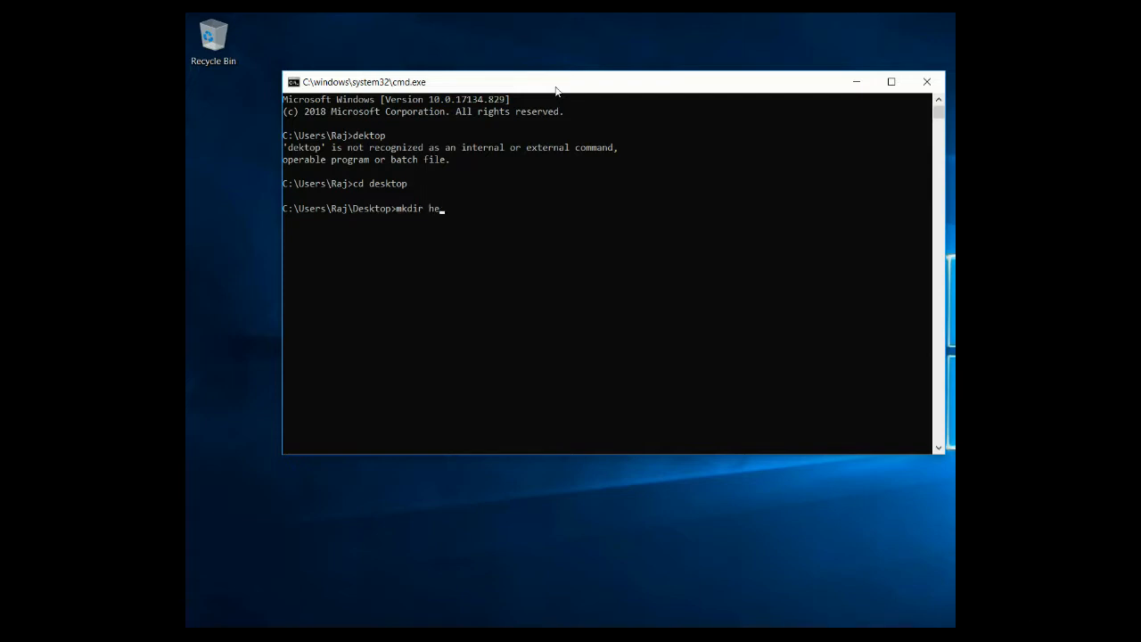
type("llo")
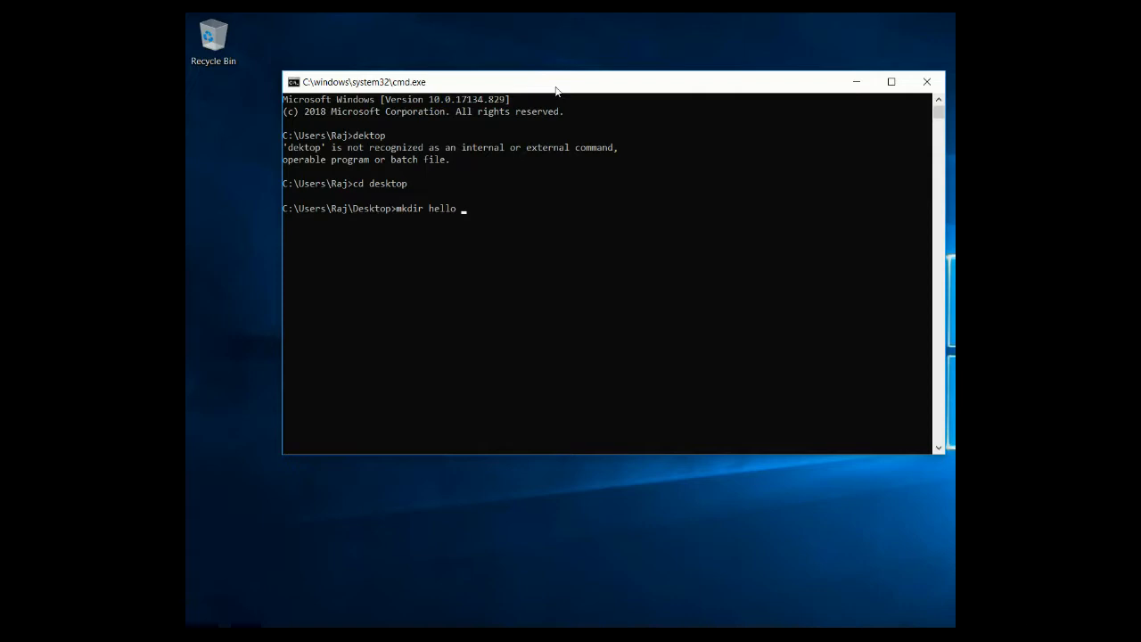
type("cd")
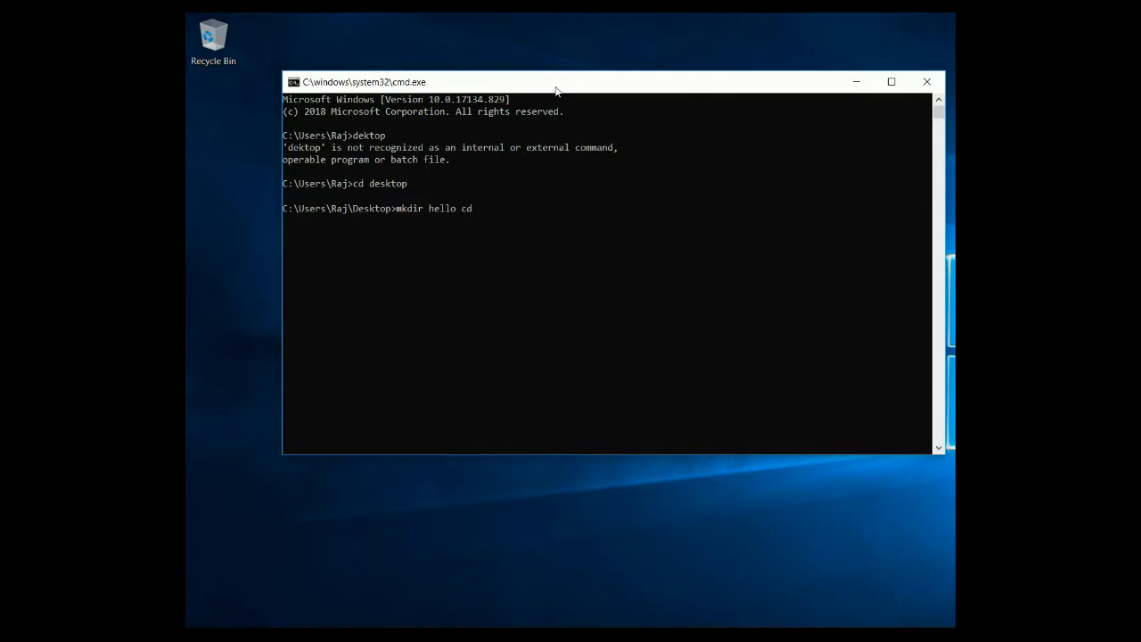
type("hel")
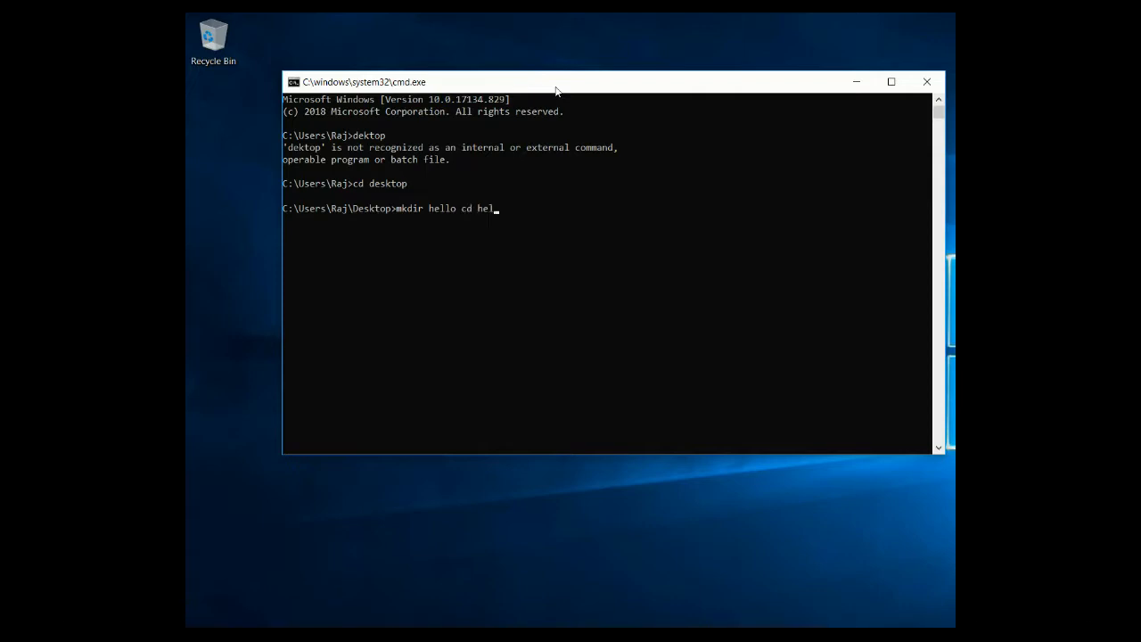
type("lo")
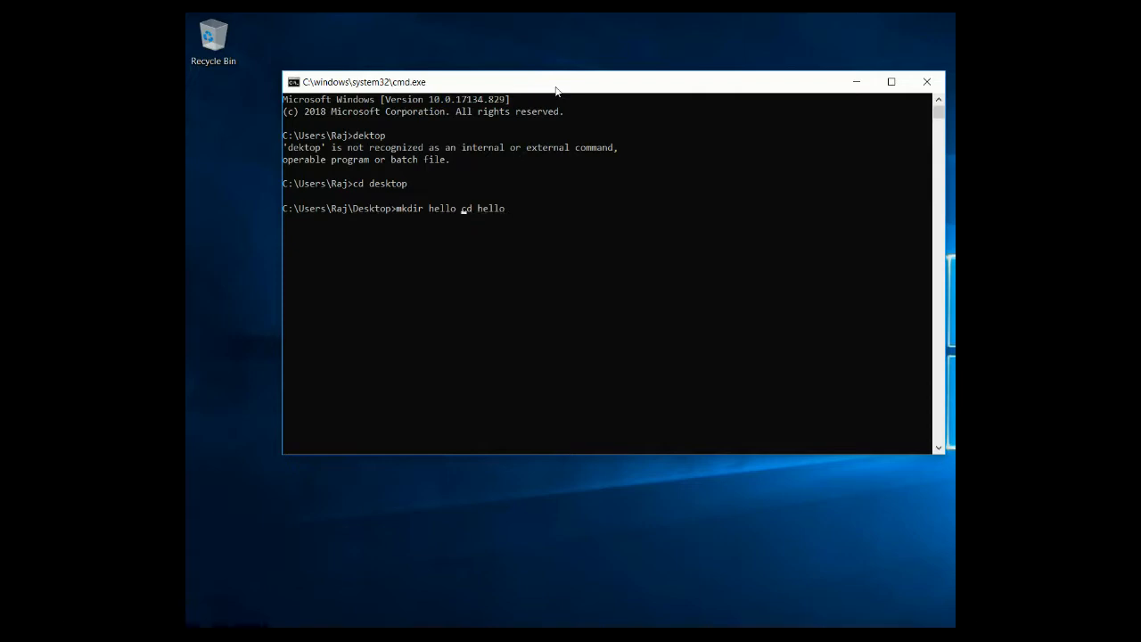
type("&&")
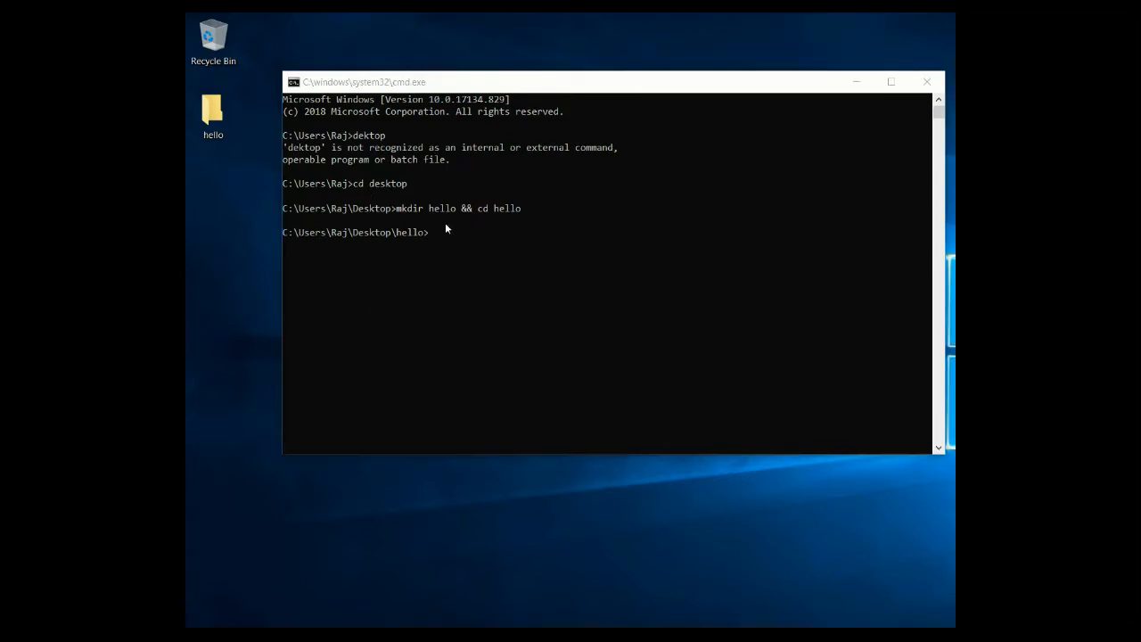
left_click(214, 111)
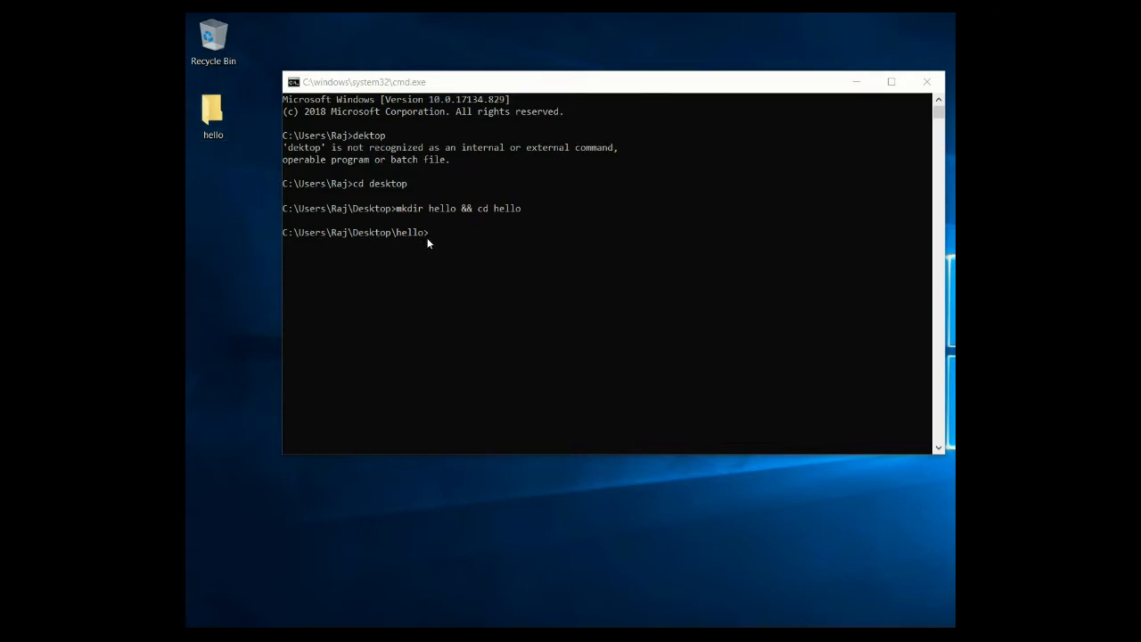
mouse_move(745, 218)
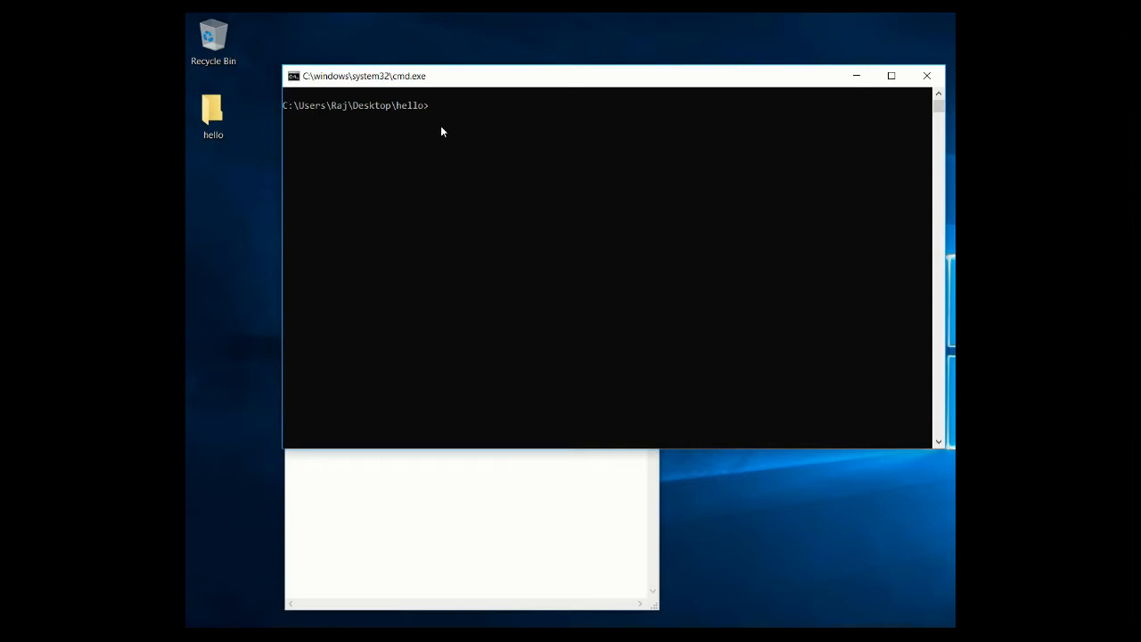
- Copy the phrase 'Hello world' to the clipboard with echo Hello world | clip
type("echo")
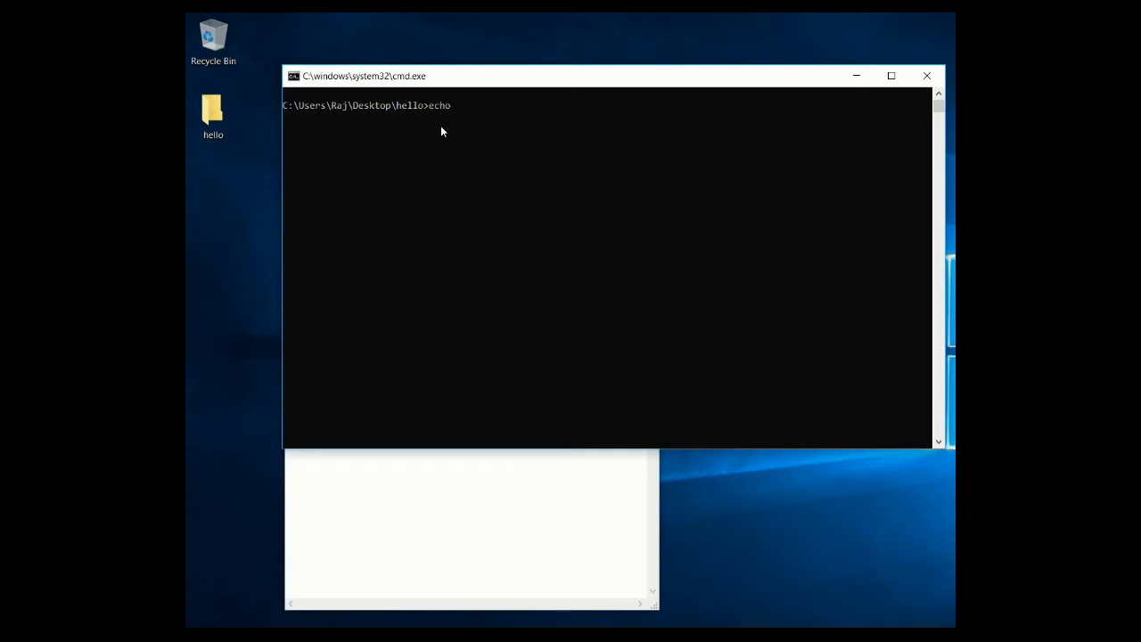
type("Hello")
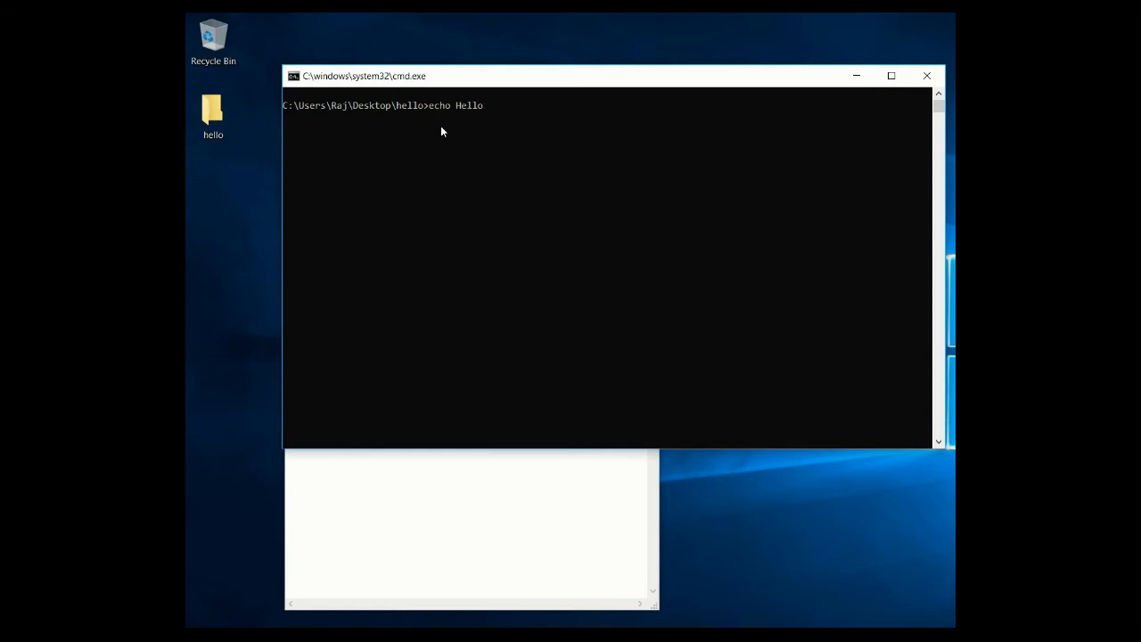
type("world | clip")
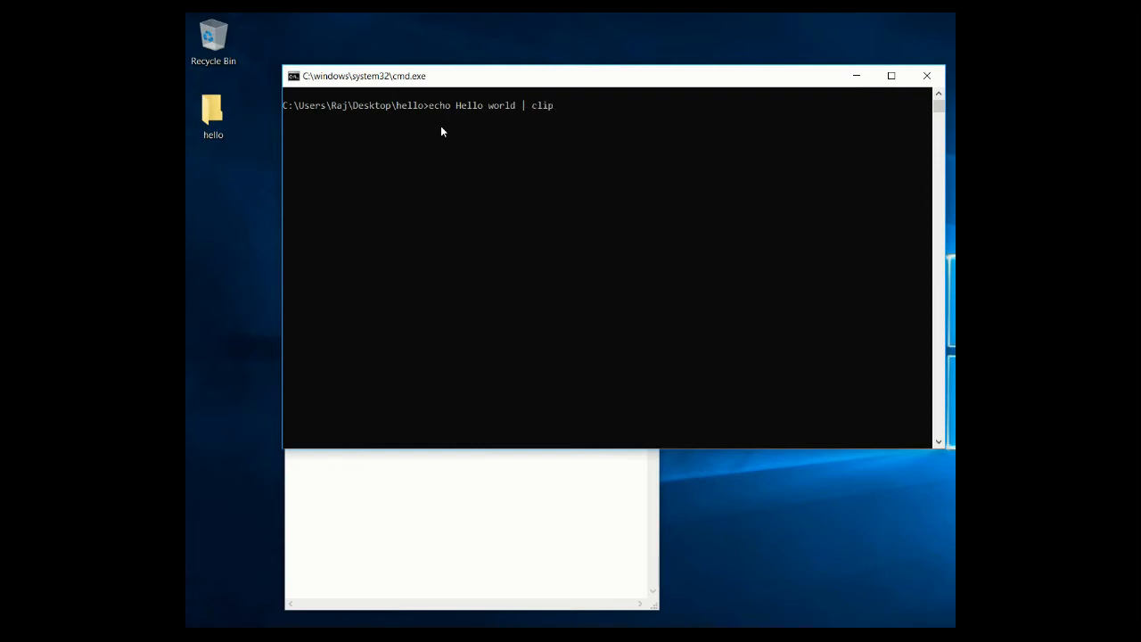
key("enter")
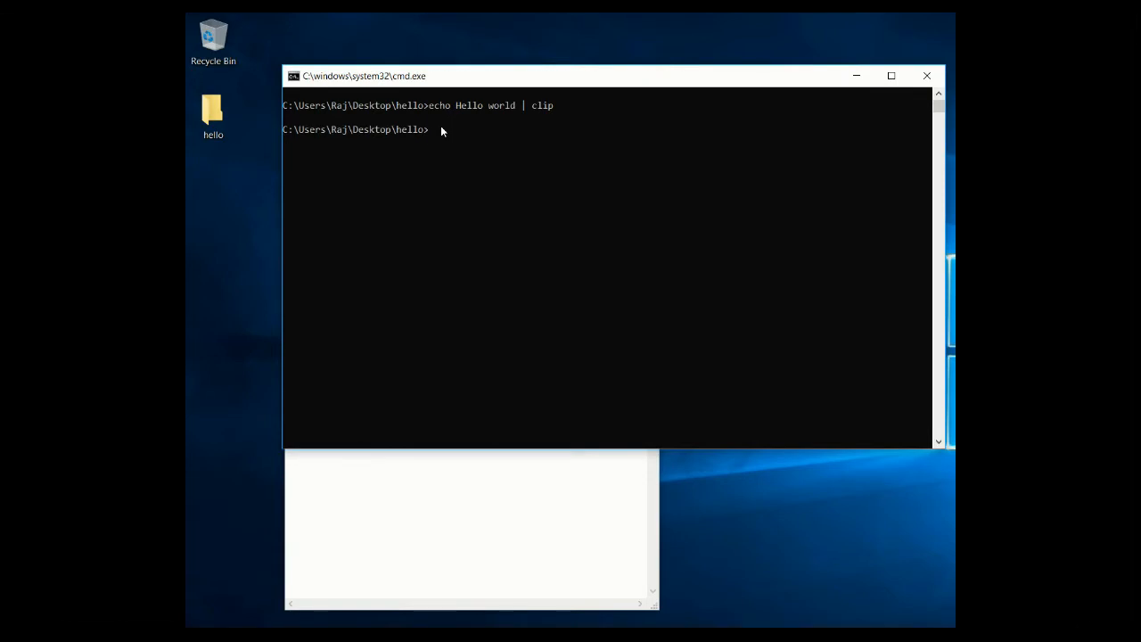
mouse_move(435, 123)
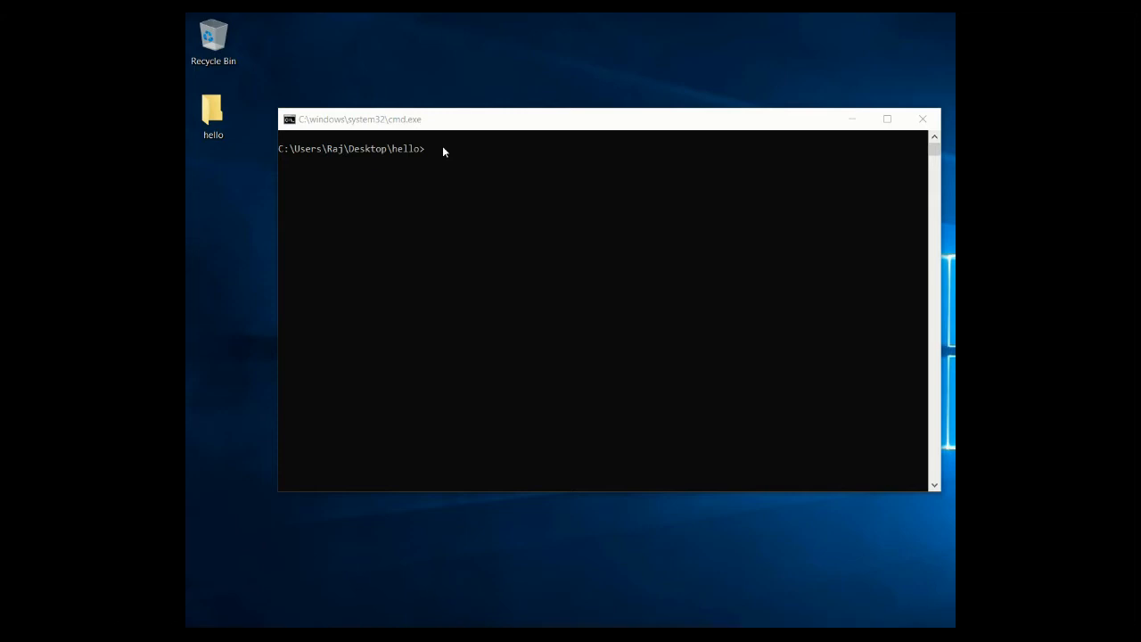
mouse_move(453, 132)
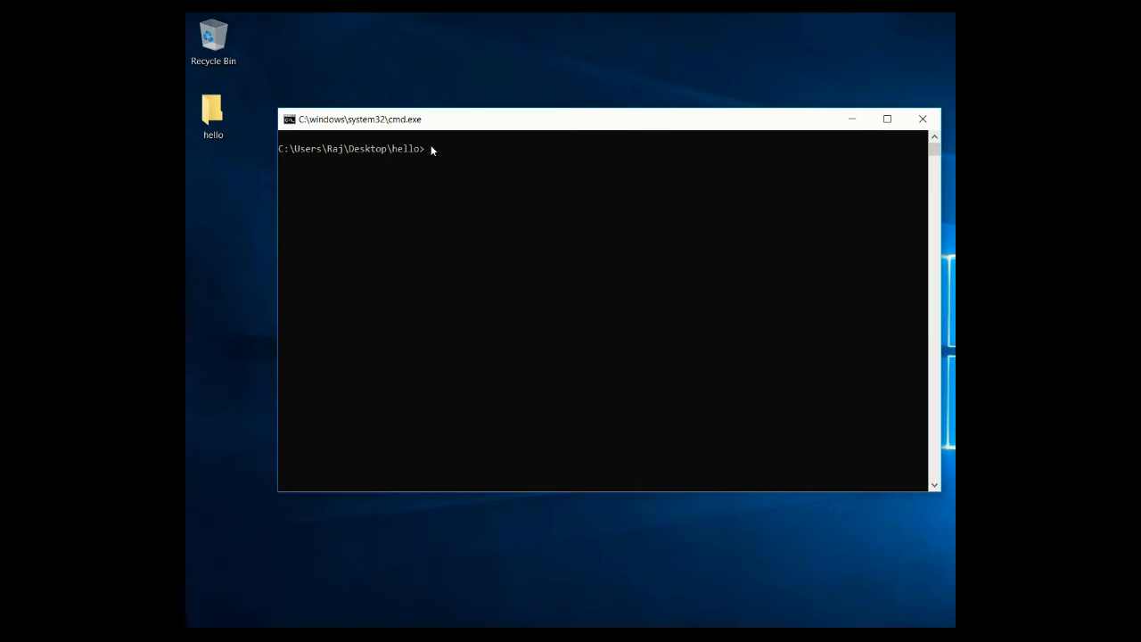
- Show the built-in mkdir /? help on creating directories
type("mkdir")
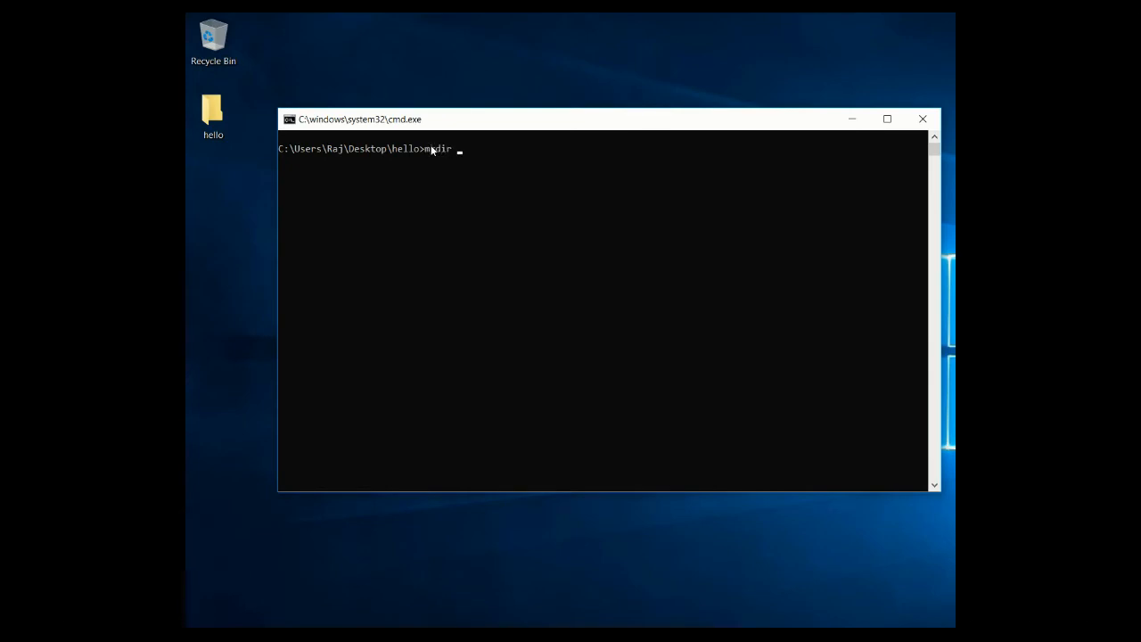
type("/?")
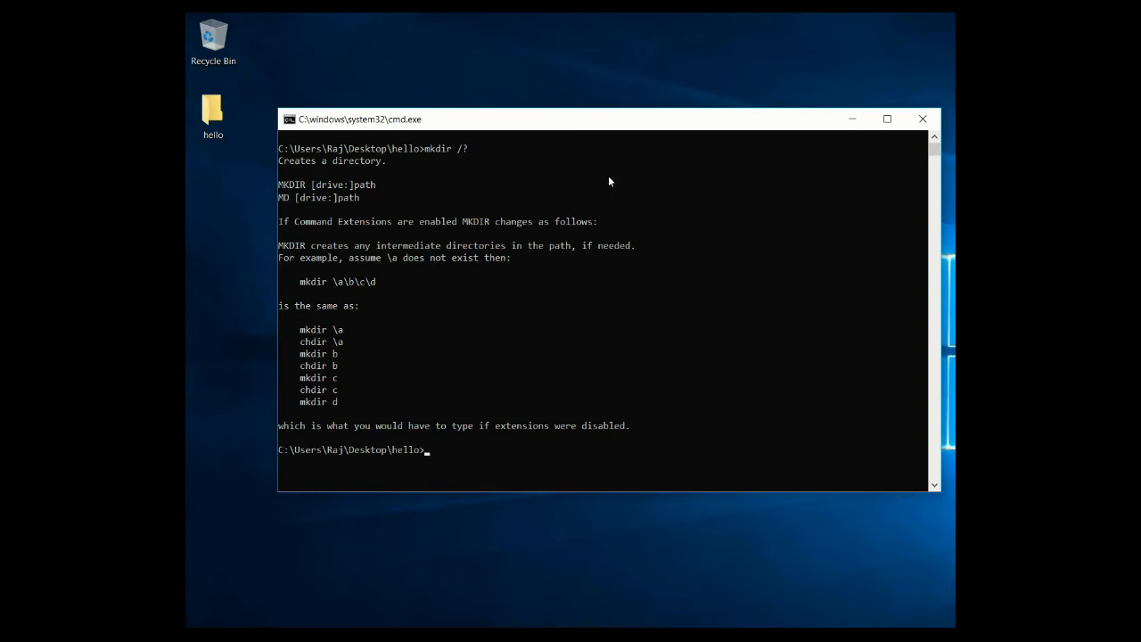
mouse_move(549, 316)
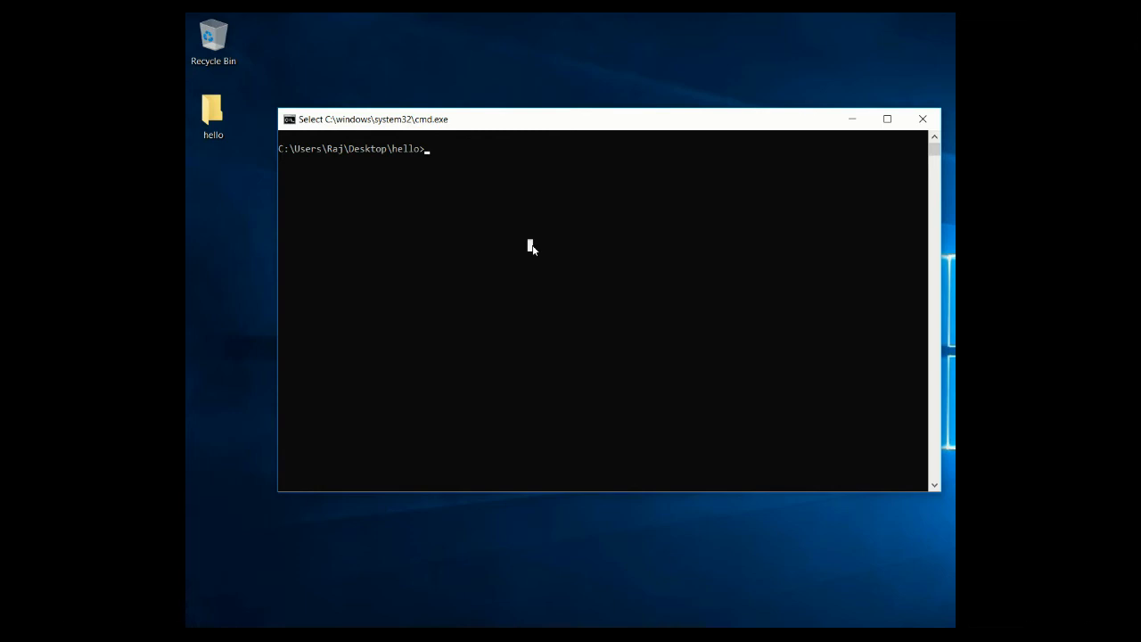
- Run timeout 5 && exit so the window closes after a five-second countdown
type("timeout")
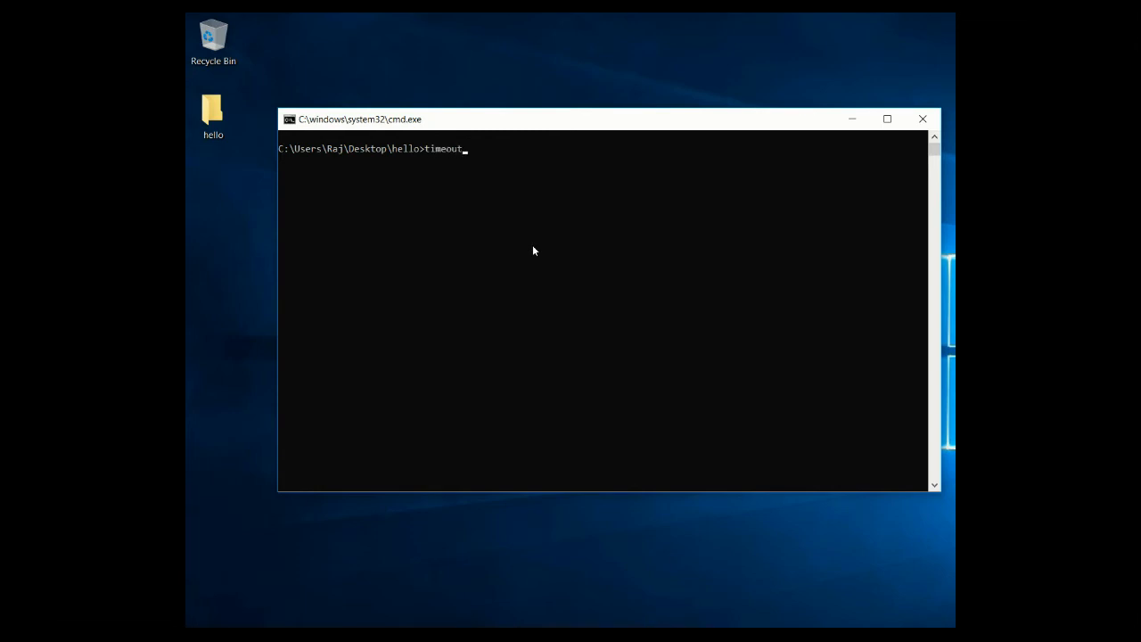
type("5")
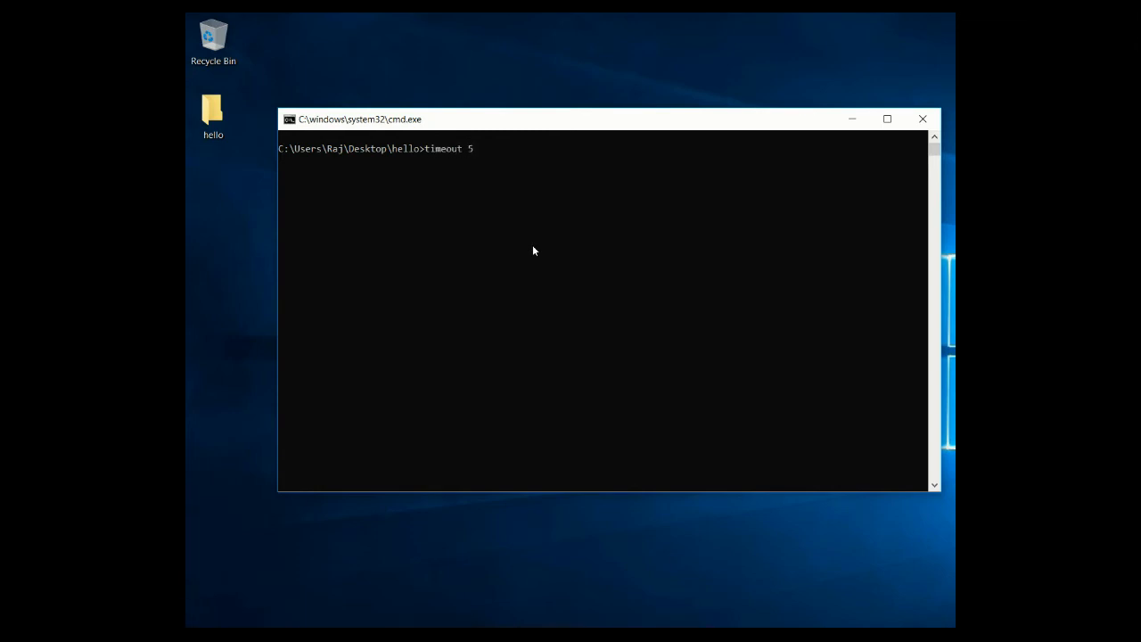
type("&&")
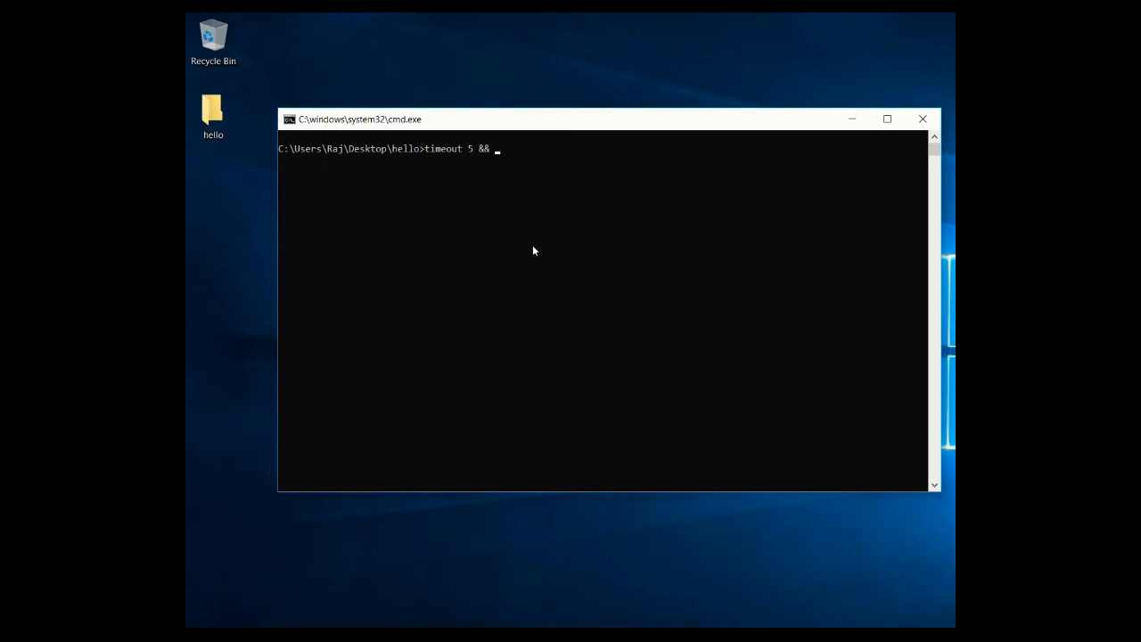
type("exit")
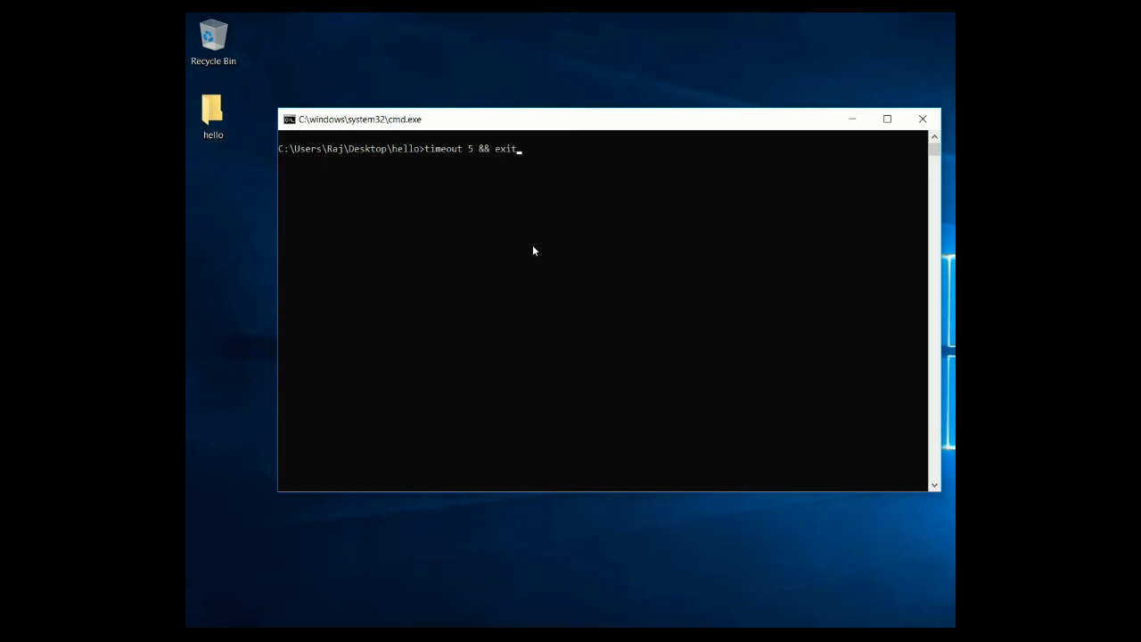
key("enter")
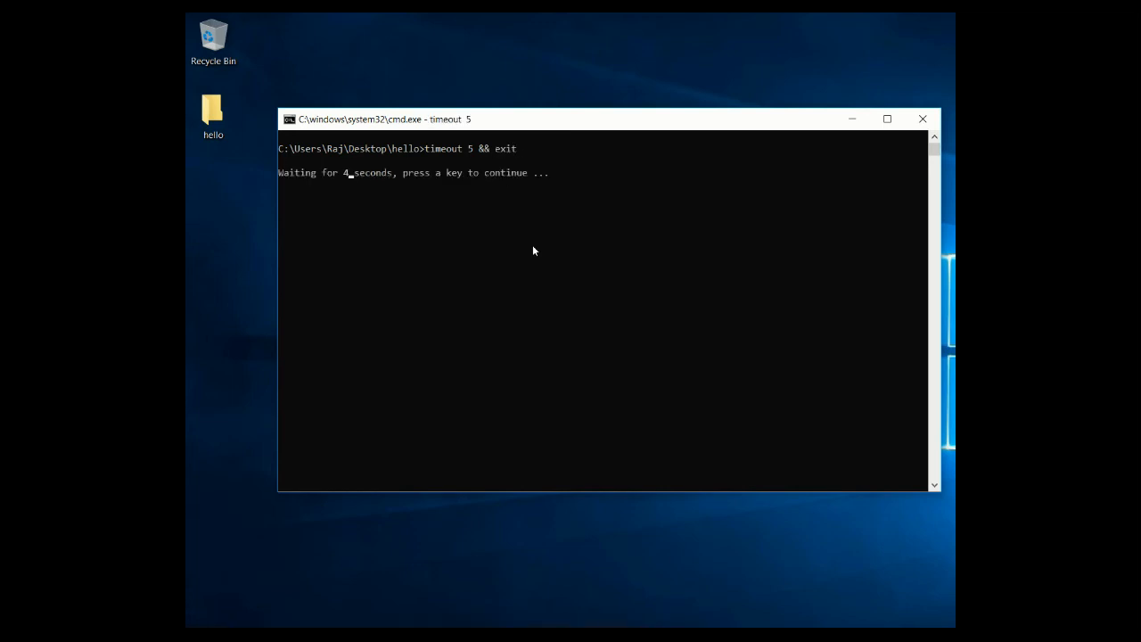